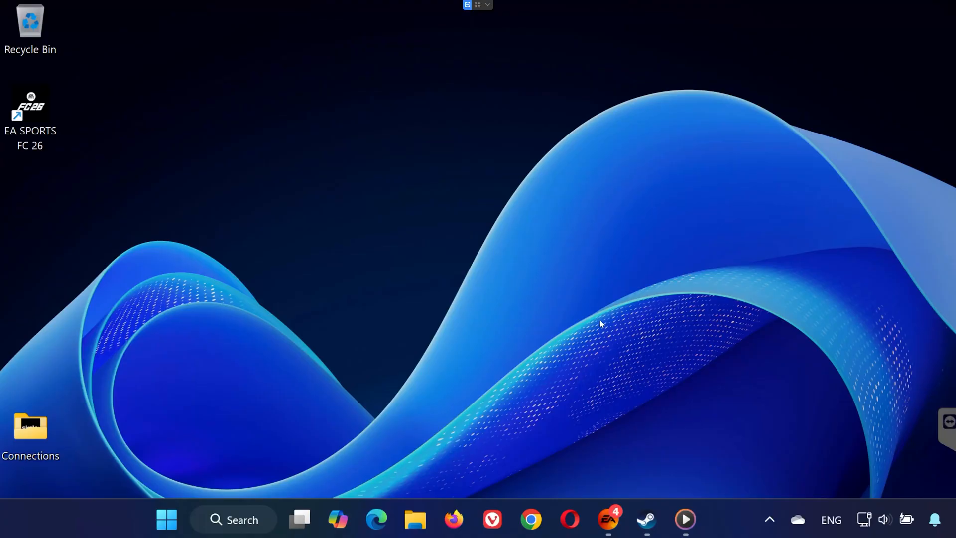
mouse_move(602, 336)
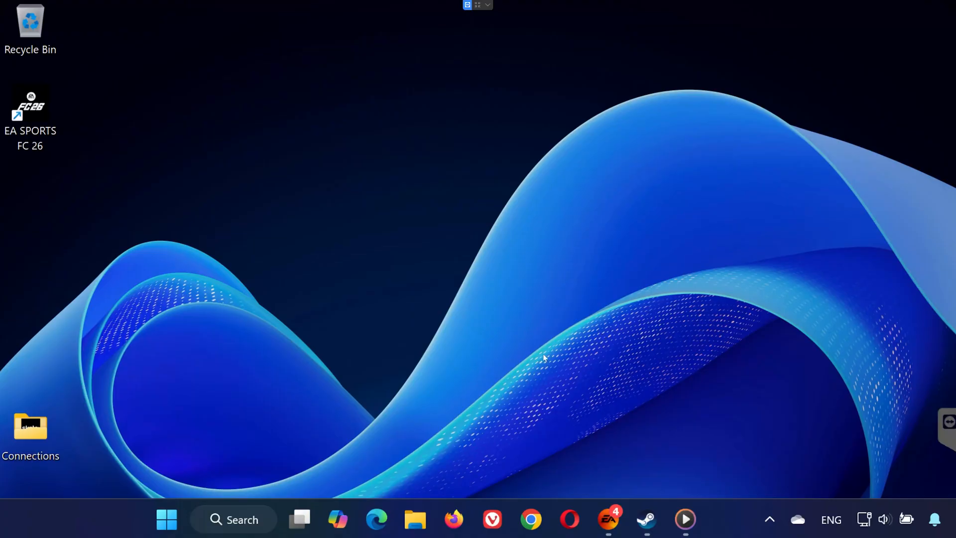
mouse_move(766, 281)
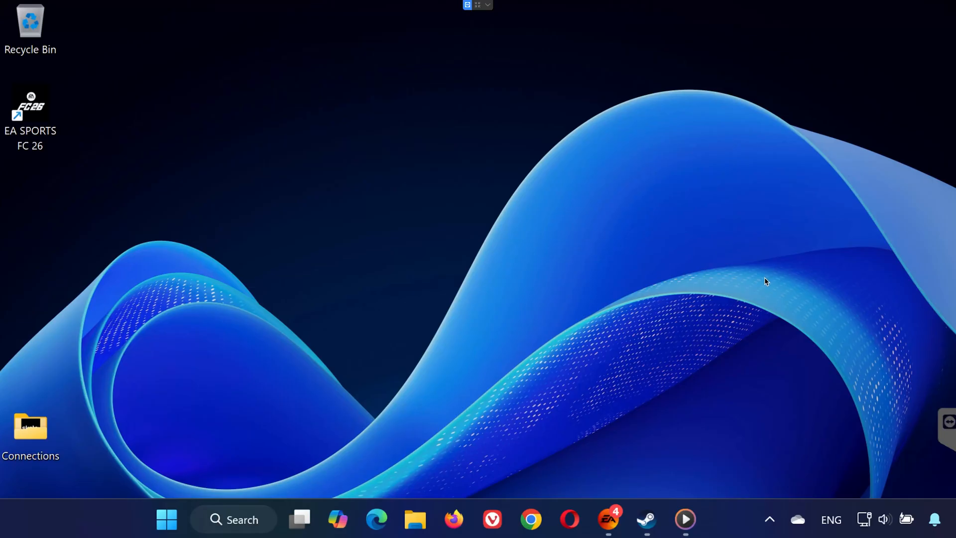
mouse_move(757, 288)
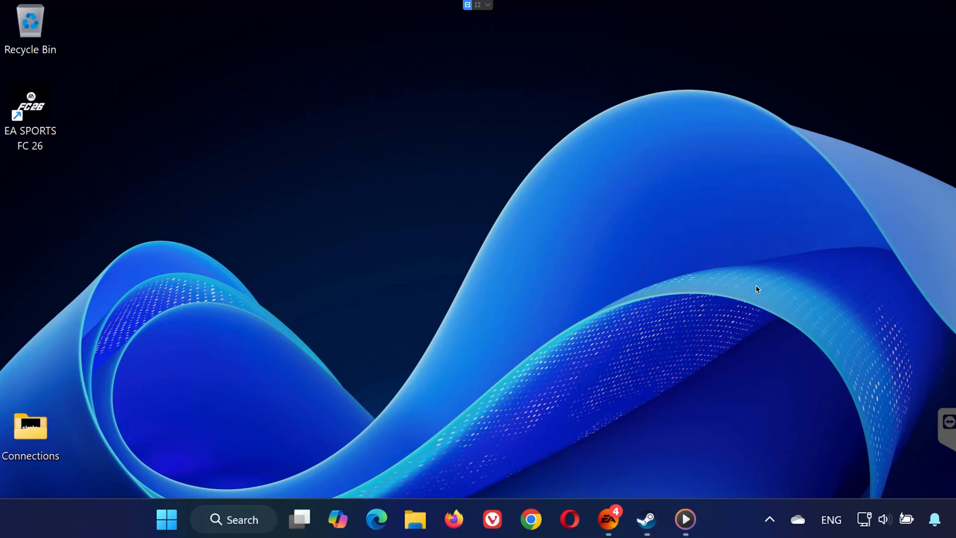
- From the Steam Library, open FC 26's Properties on Installed Files and start file verification
click(646, 519)
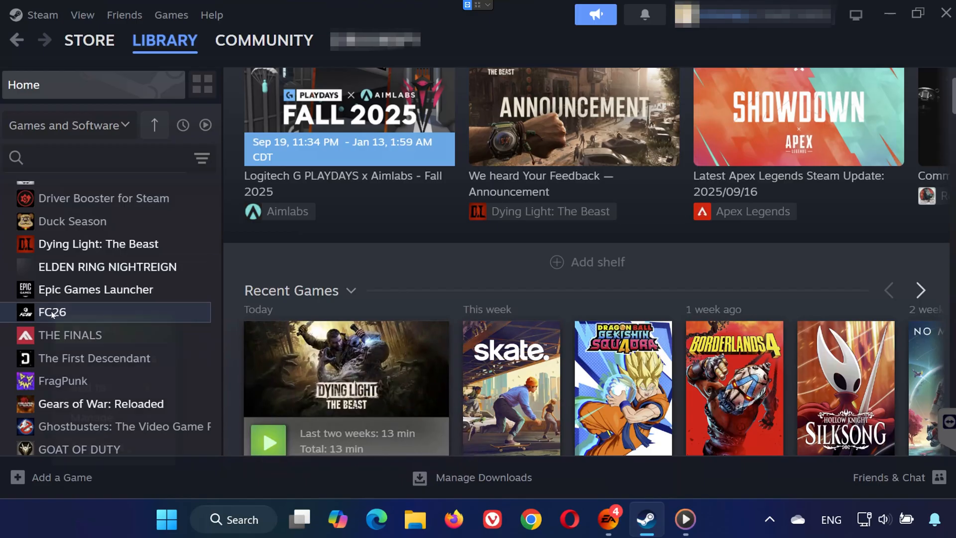
right_click(52, 312)
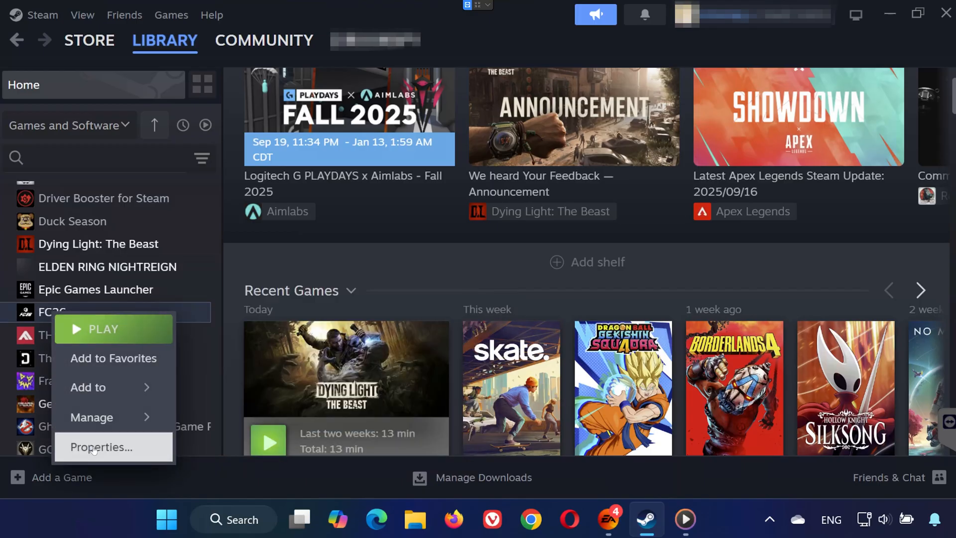
click(101, 446)
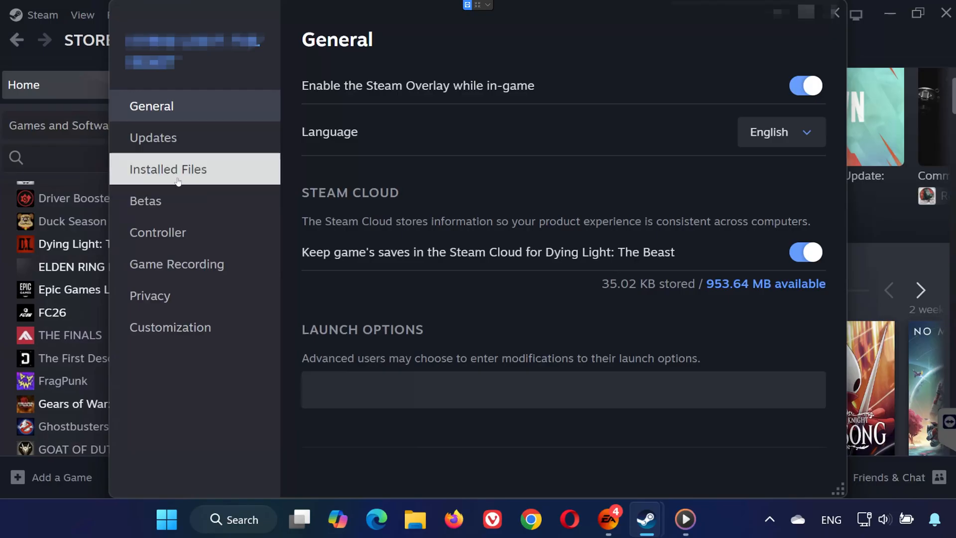
click(168, 169)
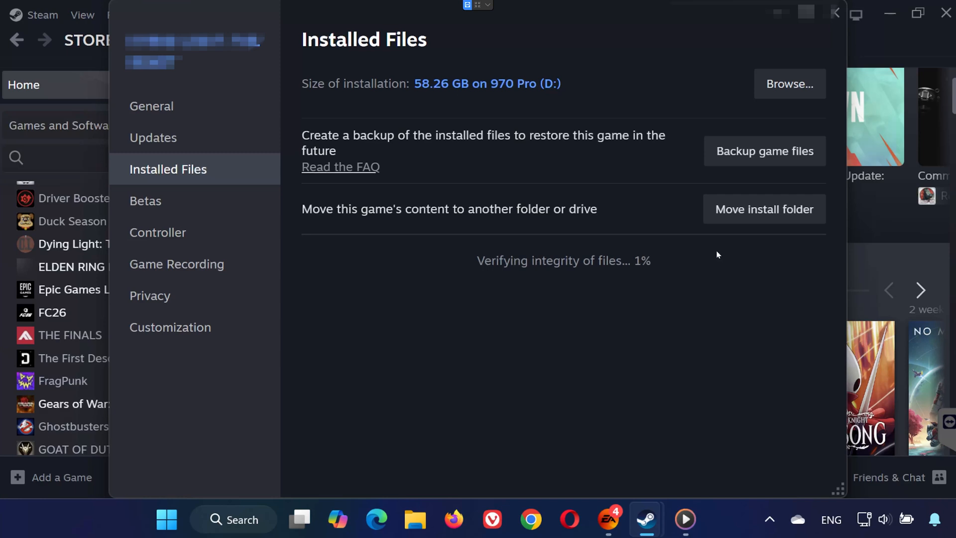
- Start Repair on FC 26 from the EA app's Manage menu, then return to Steam
click(623, 257)
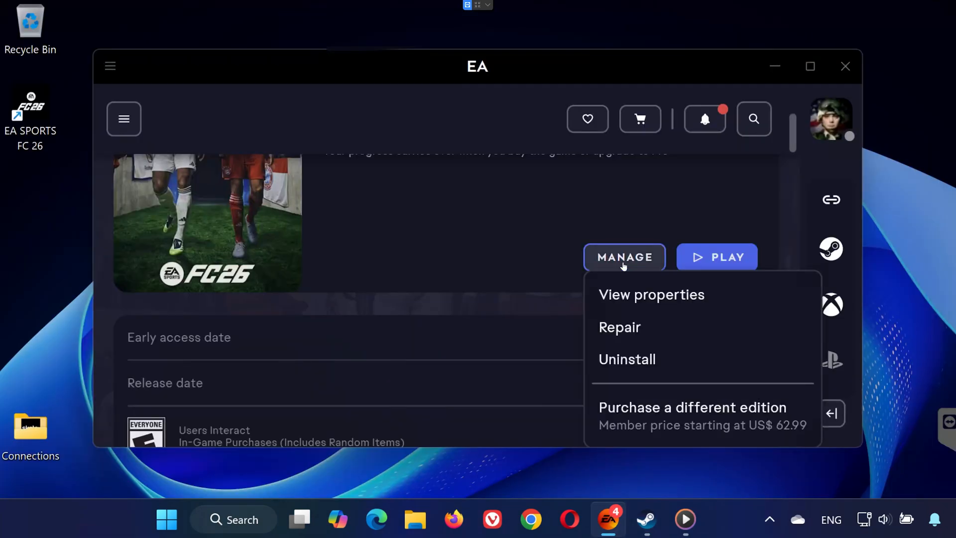
mouse_move(619, 327)
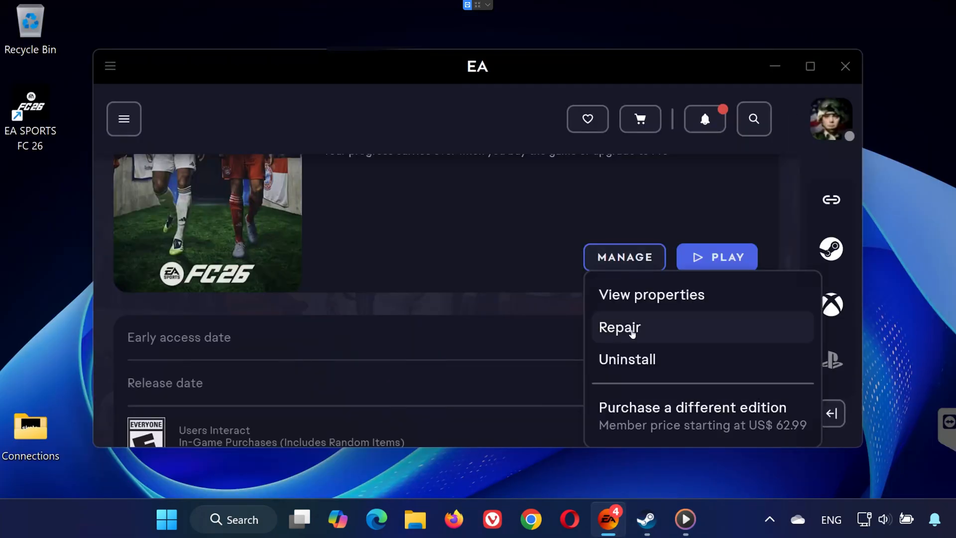
click(618, 327)
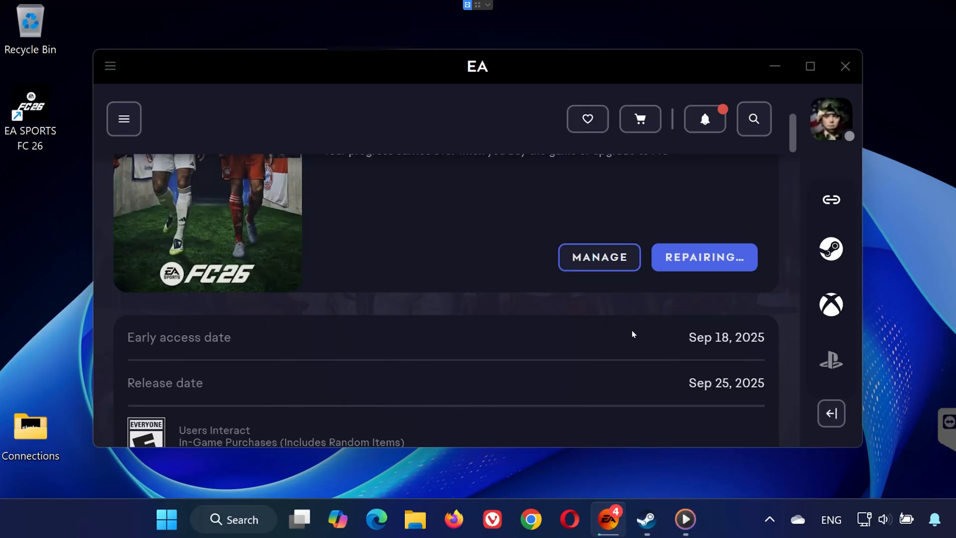
click(645, 519)
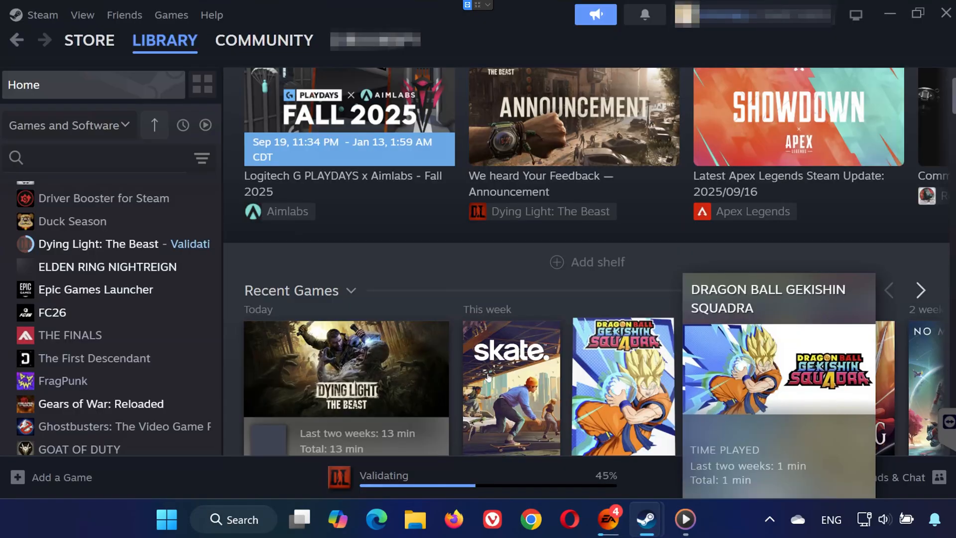
- Browse FC 26's local files from Steam Properties > Installed Files to open its install folder
right_click(52, 312)
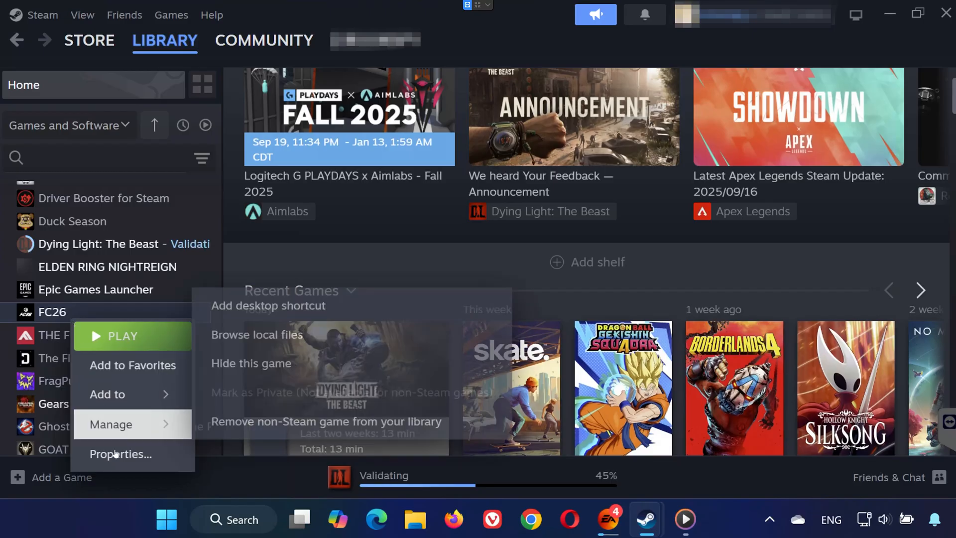
click(120, 453)
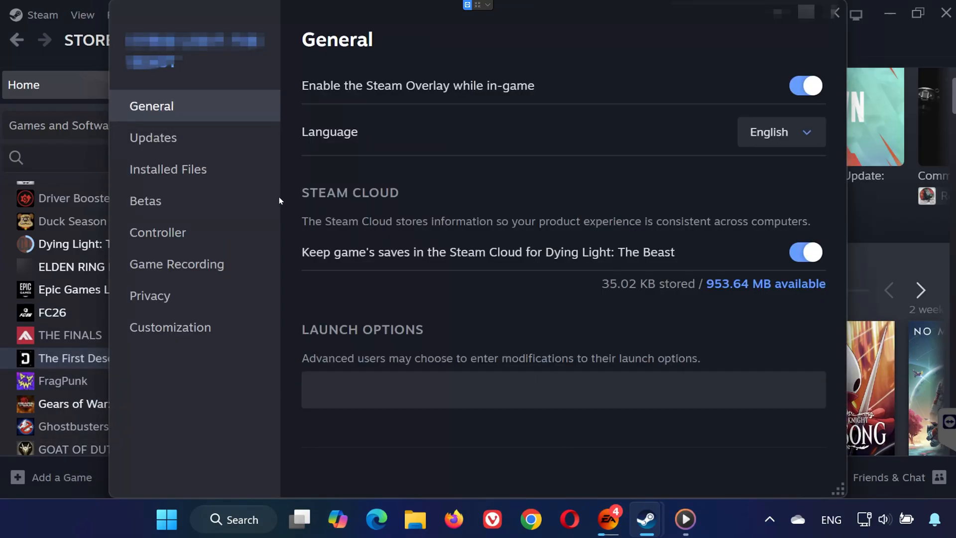
click(168, 169)
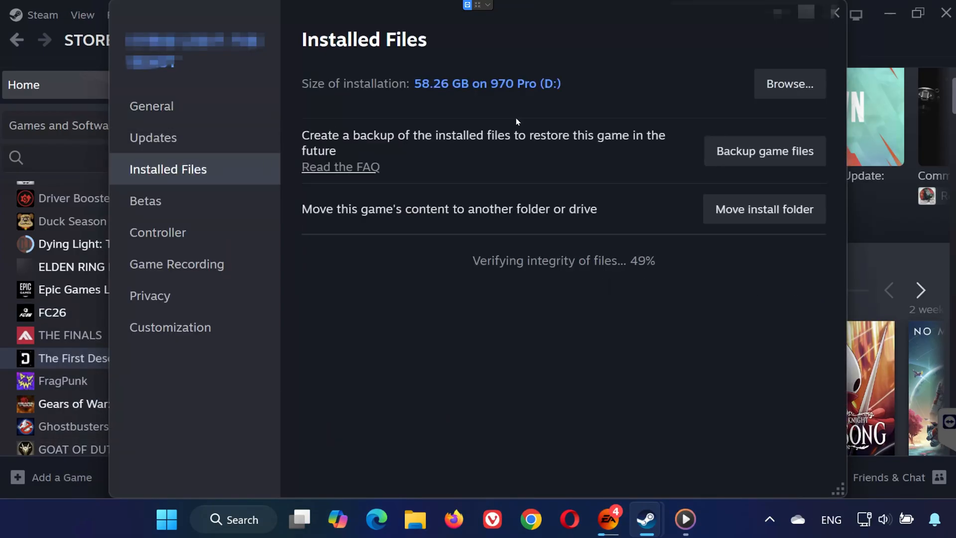
click(788, 84)
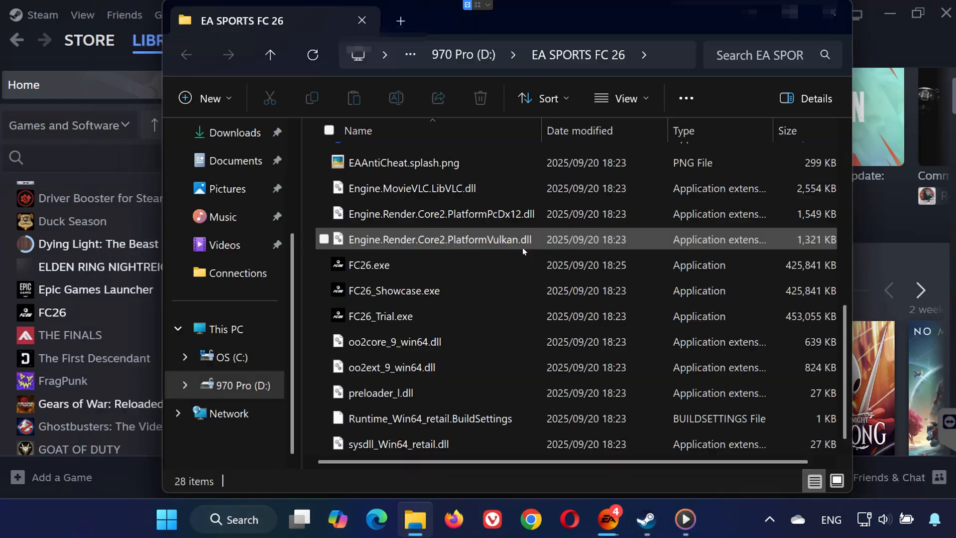
- Set FC26.exe's Compatibility option to always run as administrator
click(367, 265)
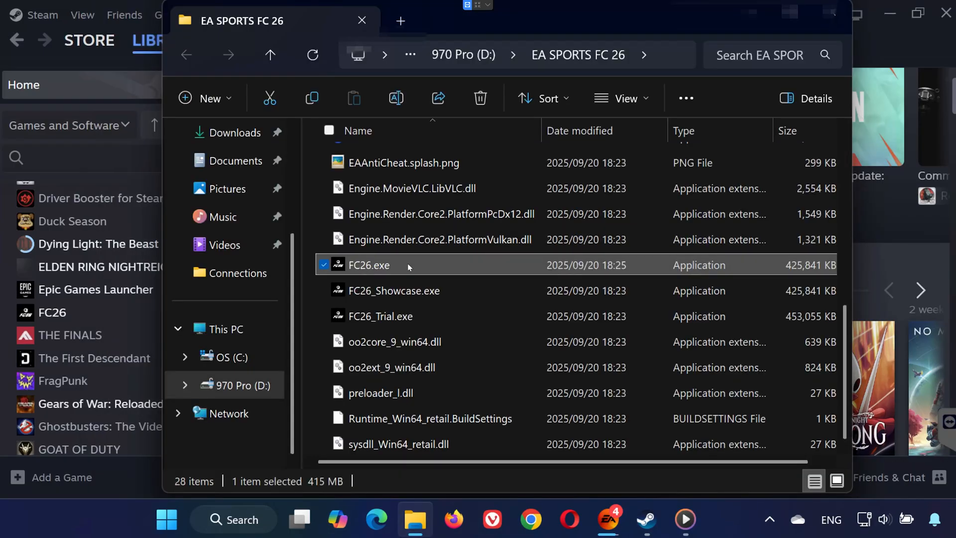
right_click(367, 264)
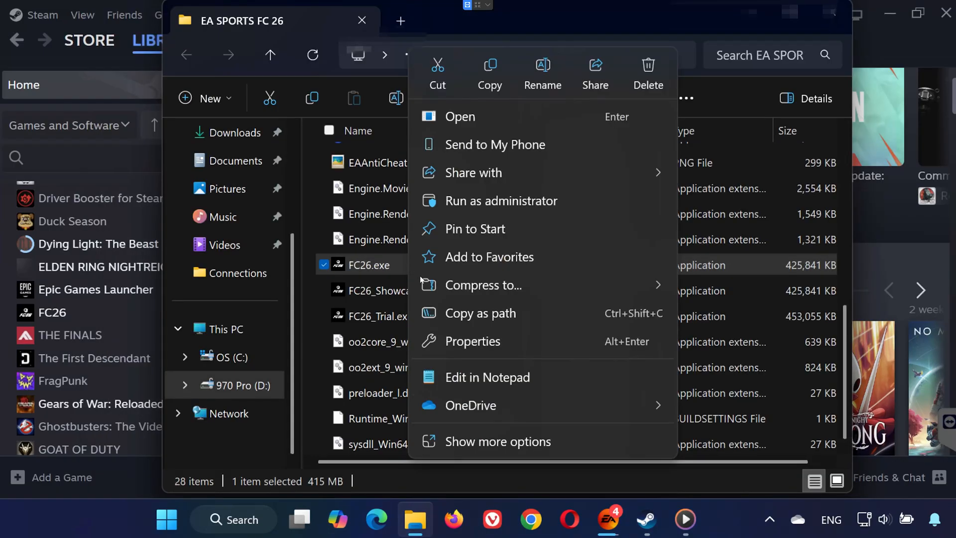
click(472, 340)
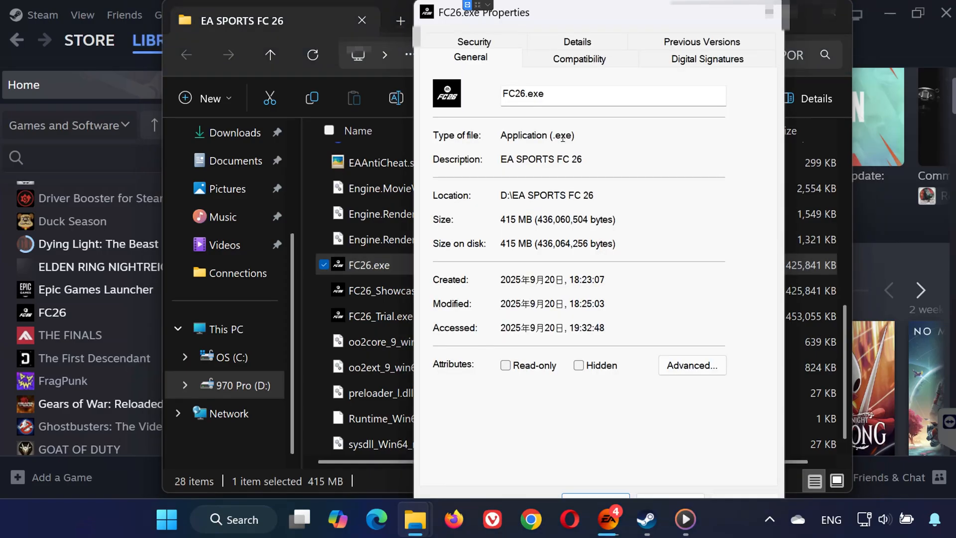
click(578, 59)
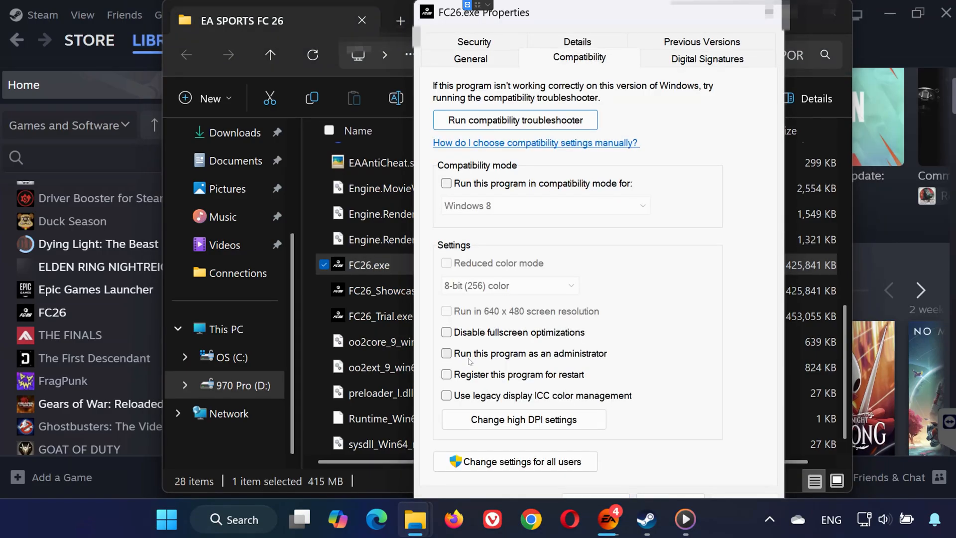
click(446, 353)
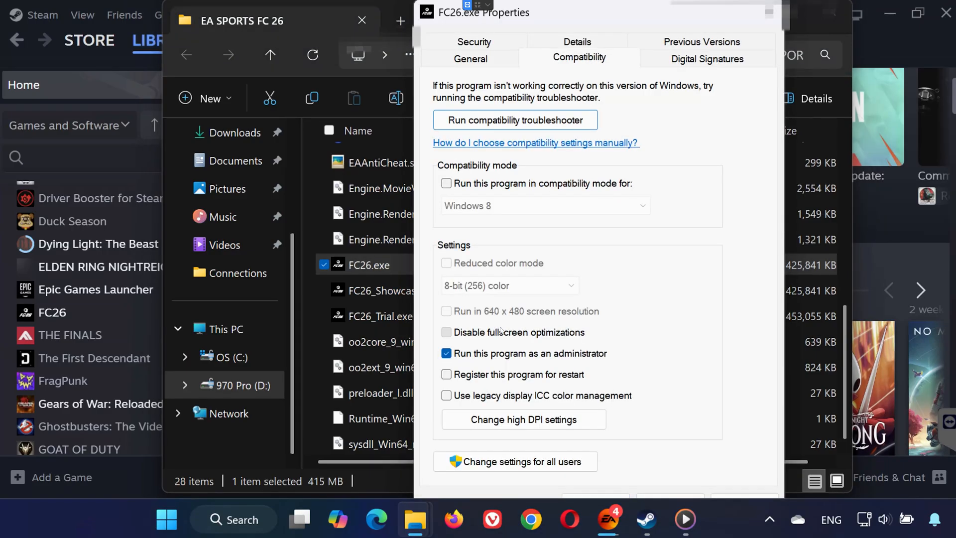
click(446, 332)
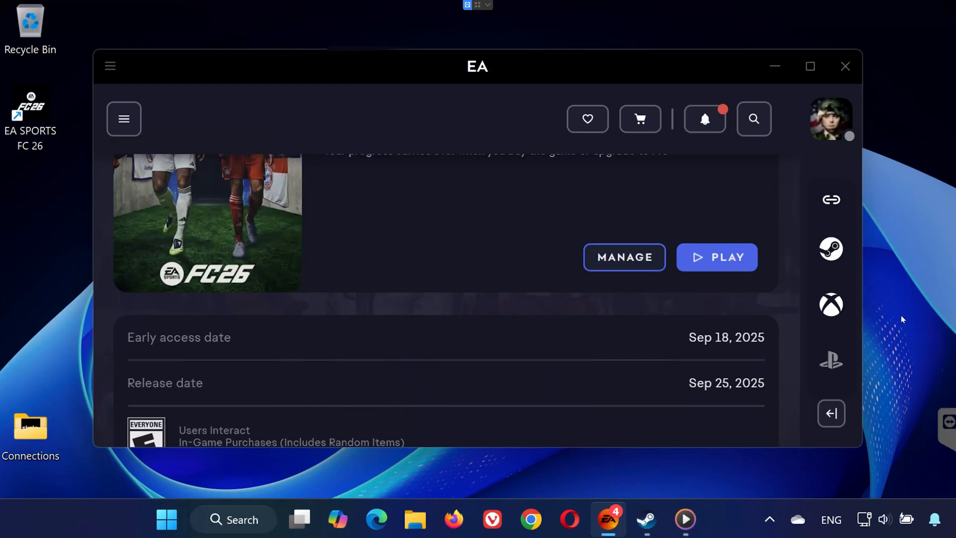
- Reopen FC26.exe's properties via the EA app's View properties > Open Folder
click(623, 257)
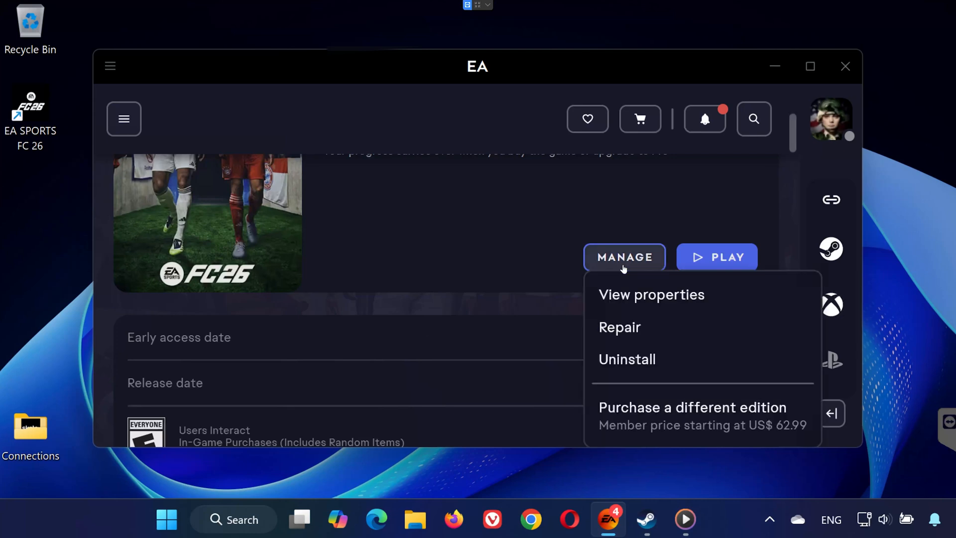
click(651, 294)
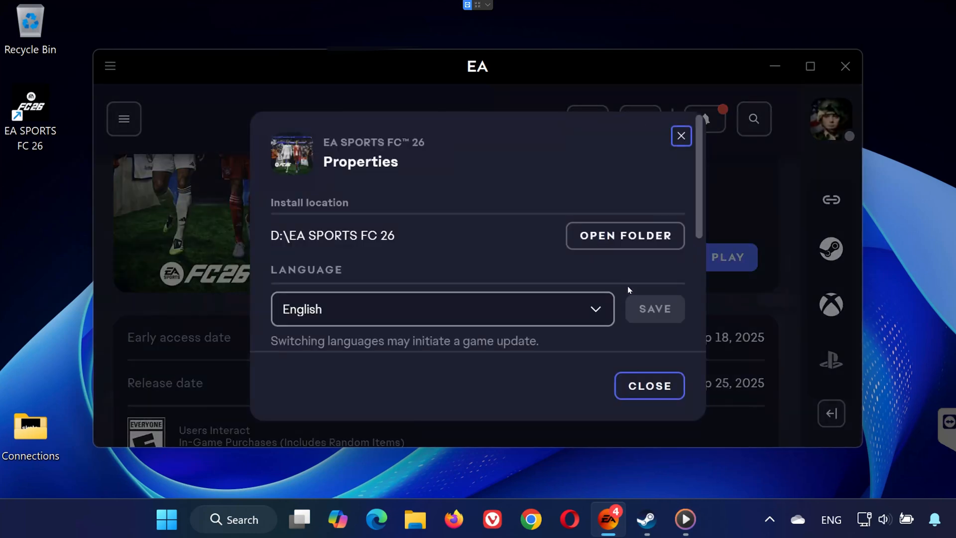
click(624, 235)
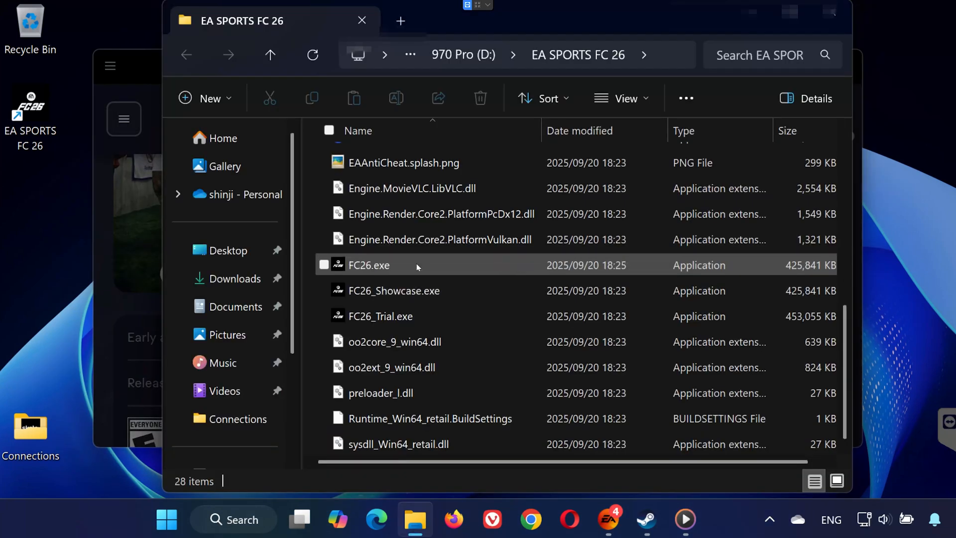
right_click(368, 264)
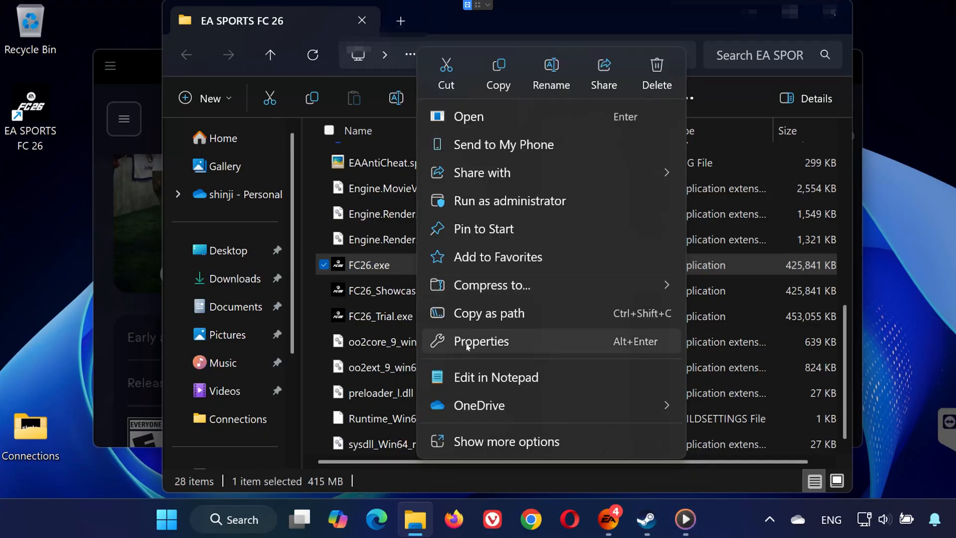
click(481, 341)
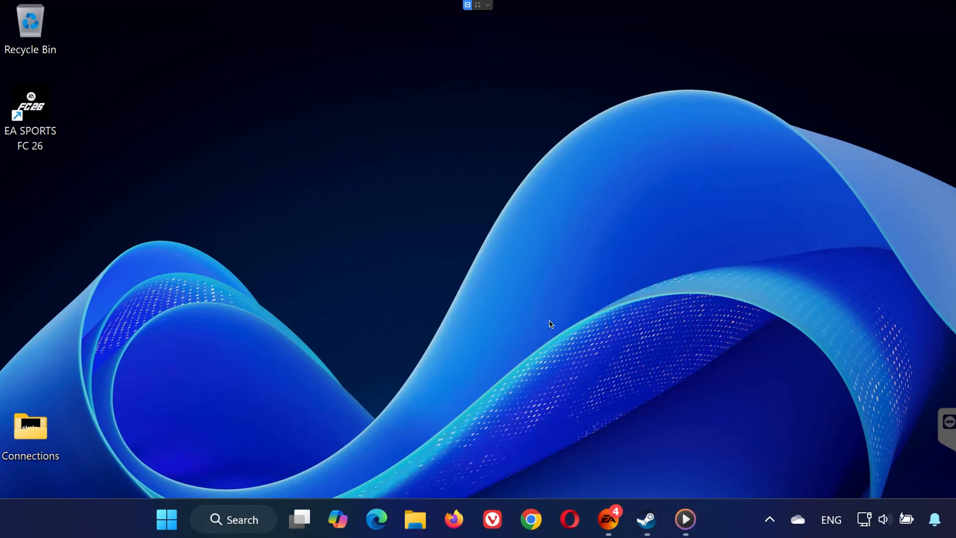
- Search automatically for a newer NVIDIA GeForce RTX 2060 driver; the best one is already installed
click(166, 519)
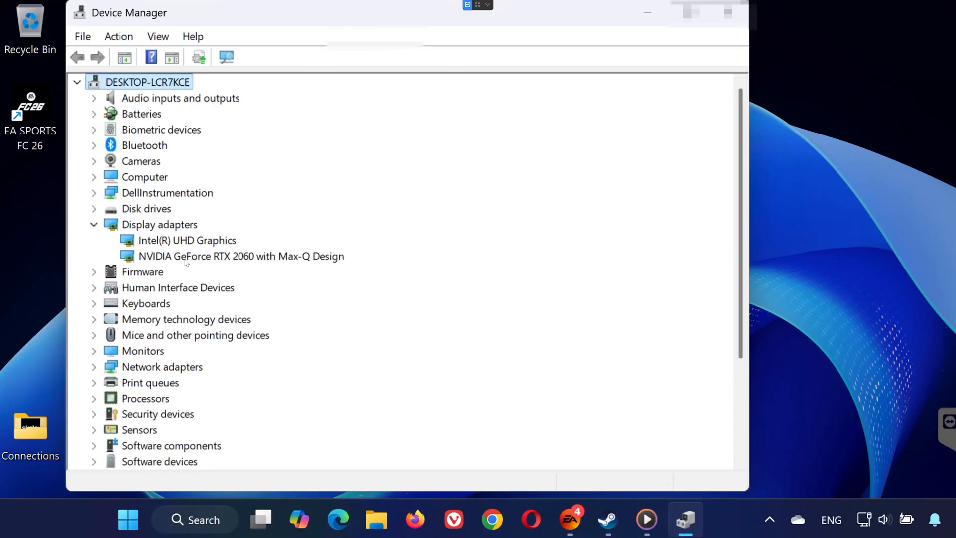
right_click(241, 255)
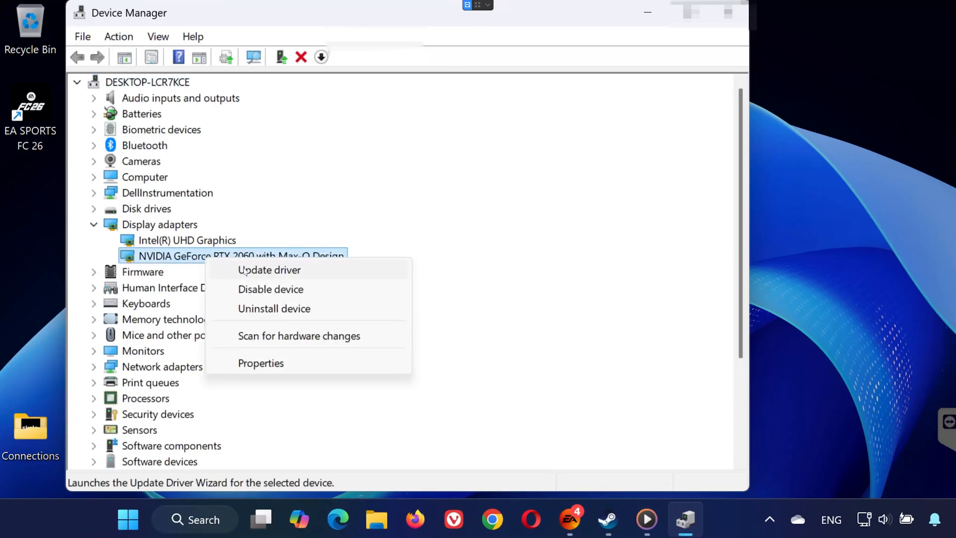
click(269, 269)
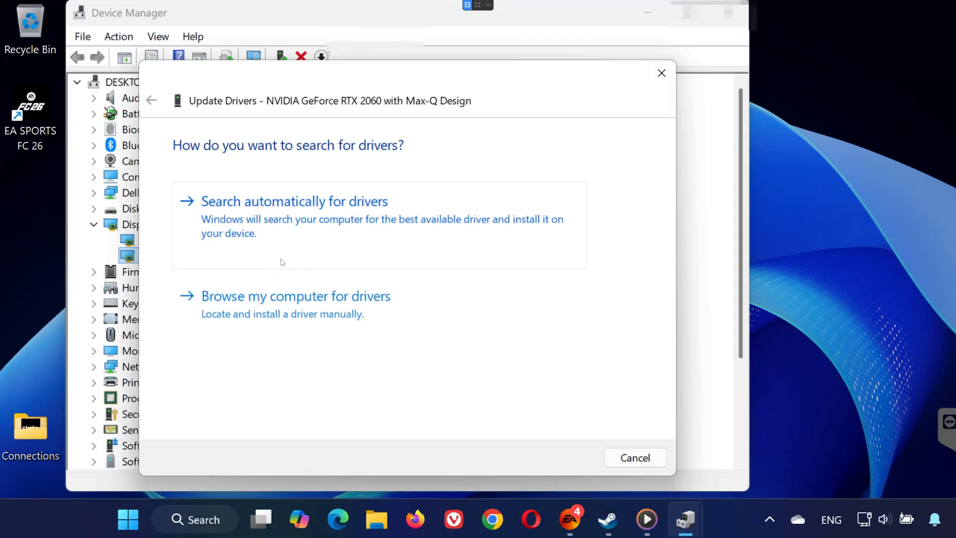
click(294, 201)
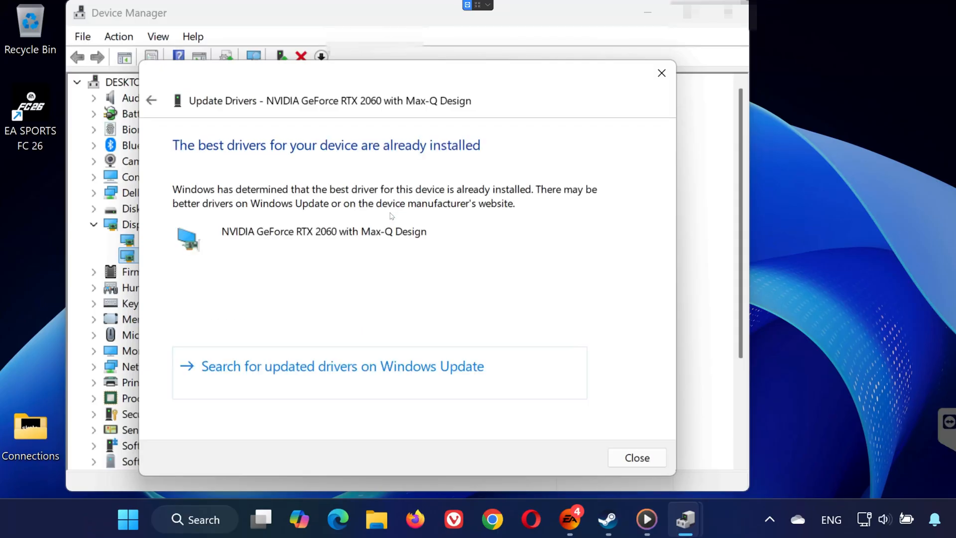
click(636, 457)
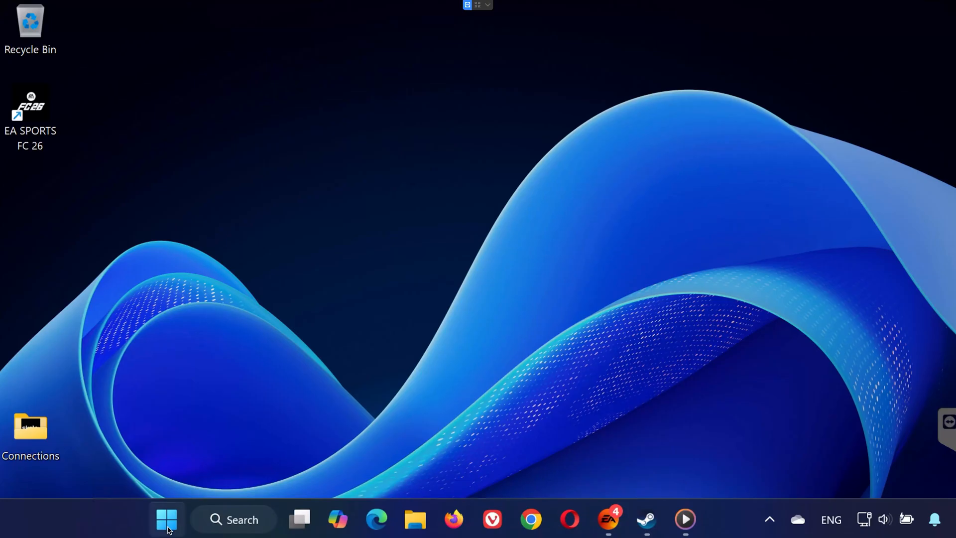
- Open NVIDIA App's Drivers page and confirm Game Ready Driver 581.29 is up to date
click(166, 519)
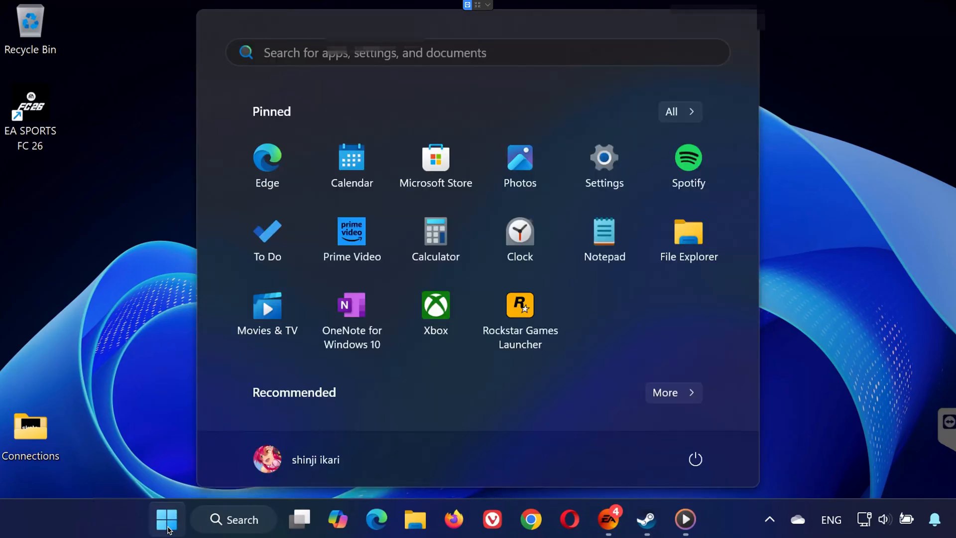
text(nvidia App)
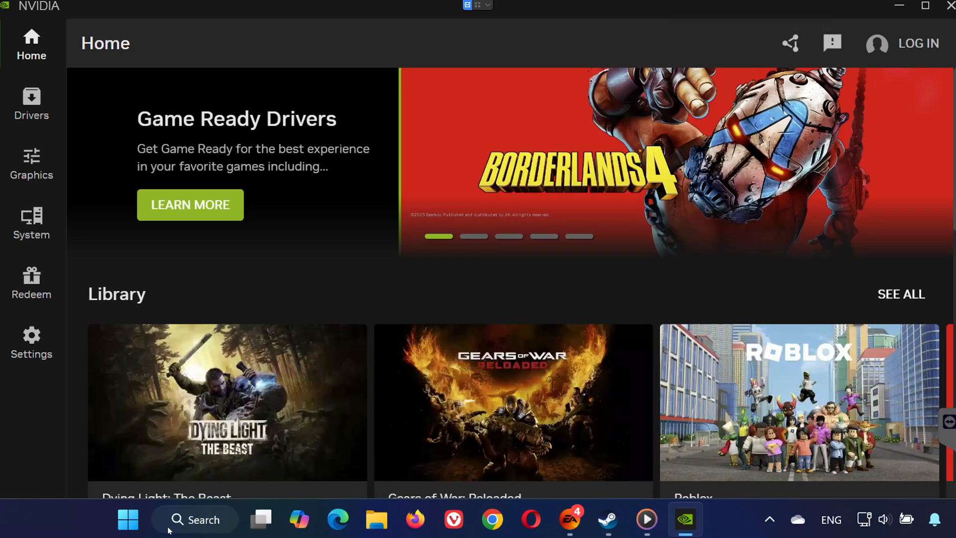
click(31, 104)
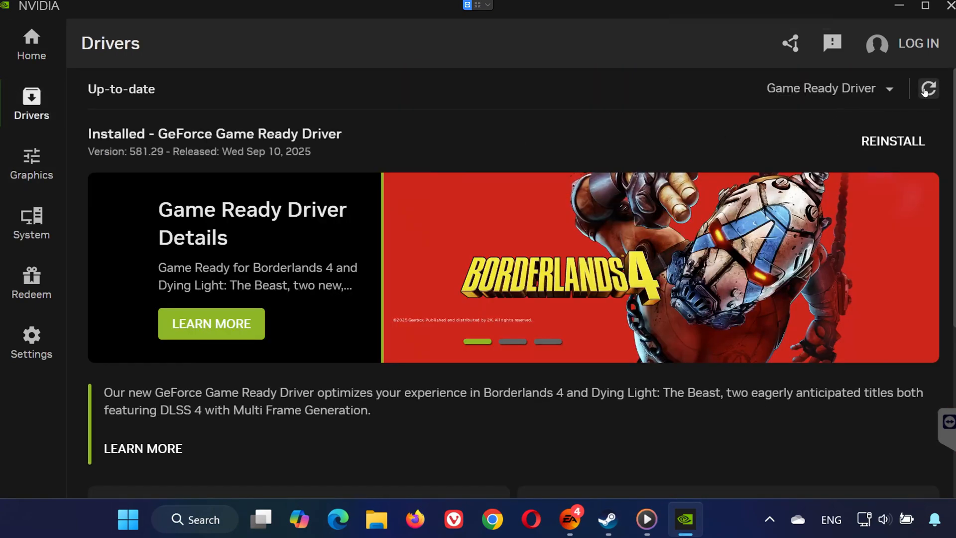
click(927, 89)
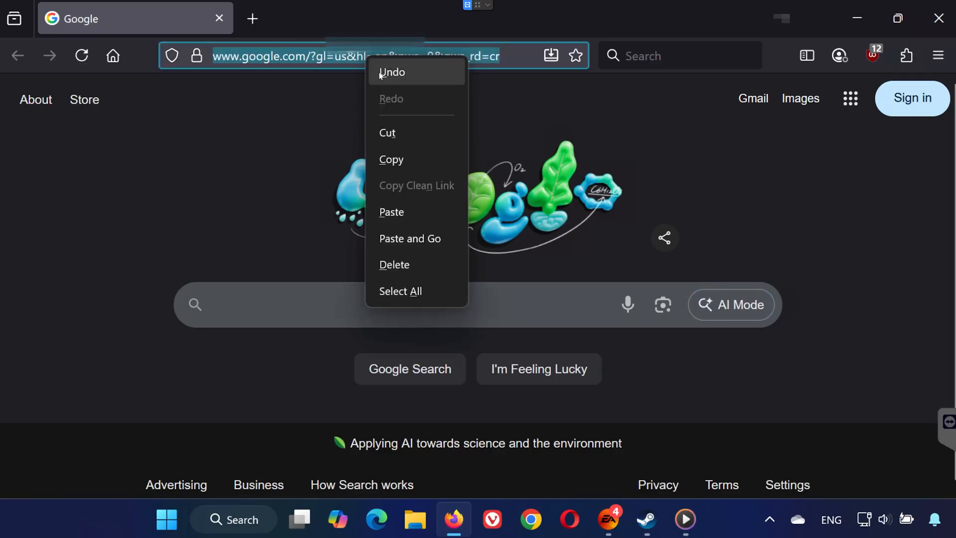
- Open Microsoft Learn's Visual C++ Redistributable downloads page and scroll to the x86/x64 installer links
click(410, 237)
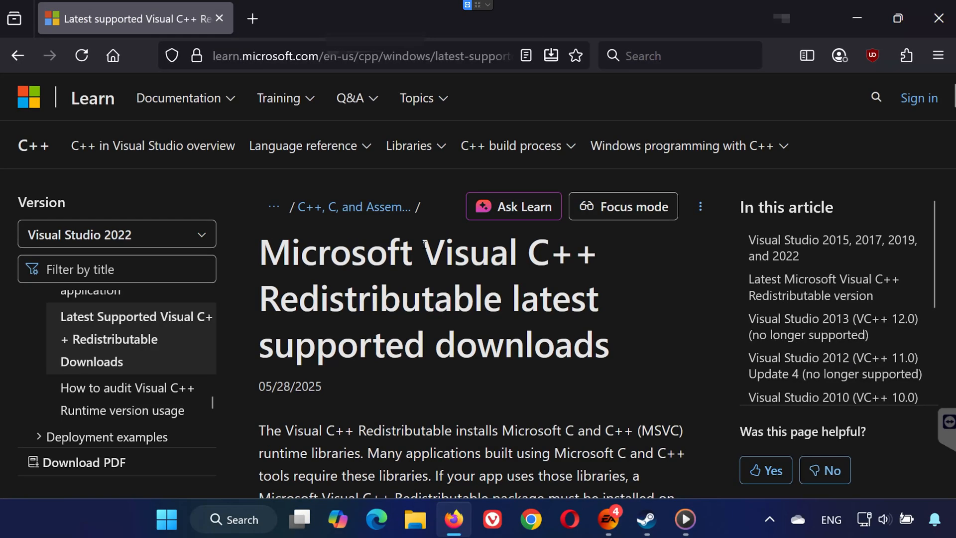
scroll(down, 3)
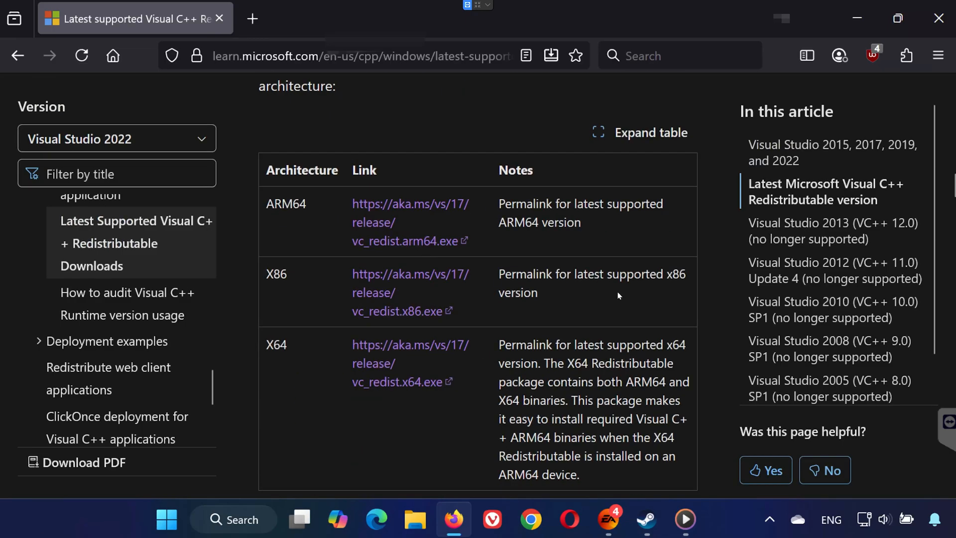
mouse_move(381, 311)
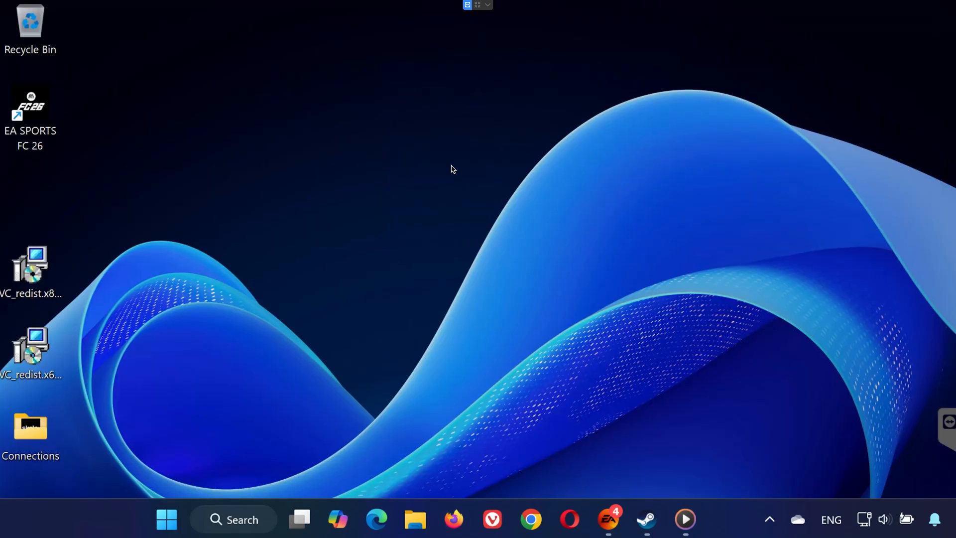
- Install Visual C++ 2015-2022 Redistributable (x86) 14.44.35211 from vc_redist.x86.exe on the desktop
click(30, 347)
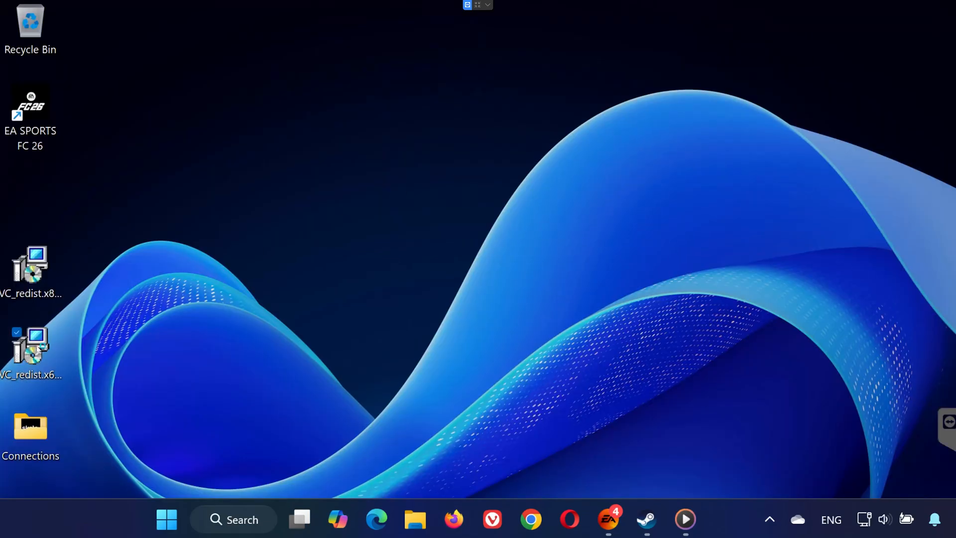
double_click(30, 348)
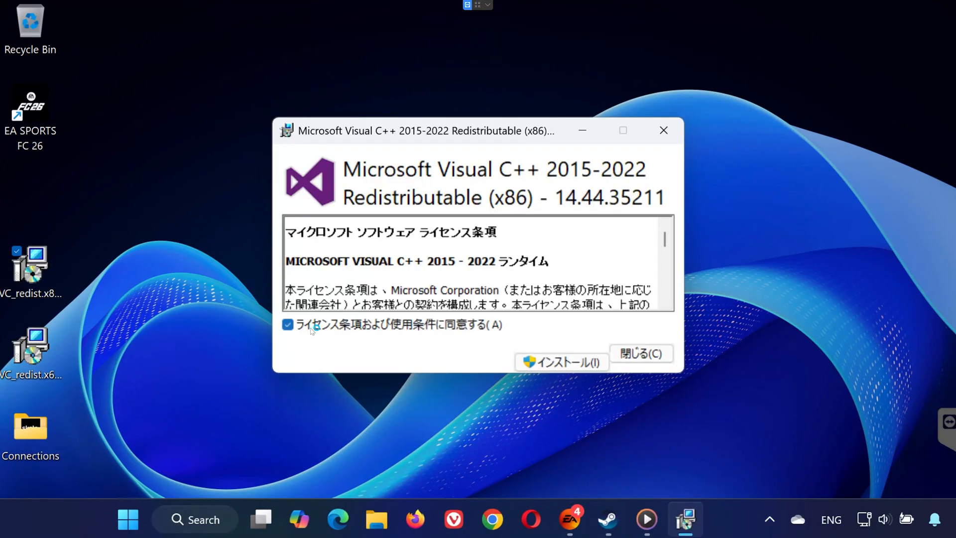
click(562, 362)
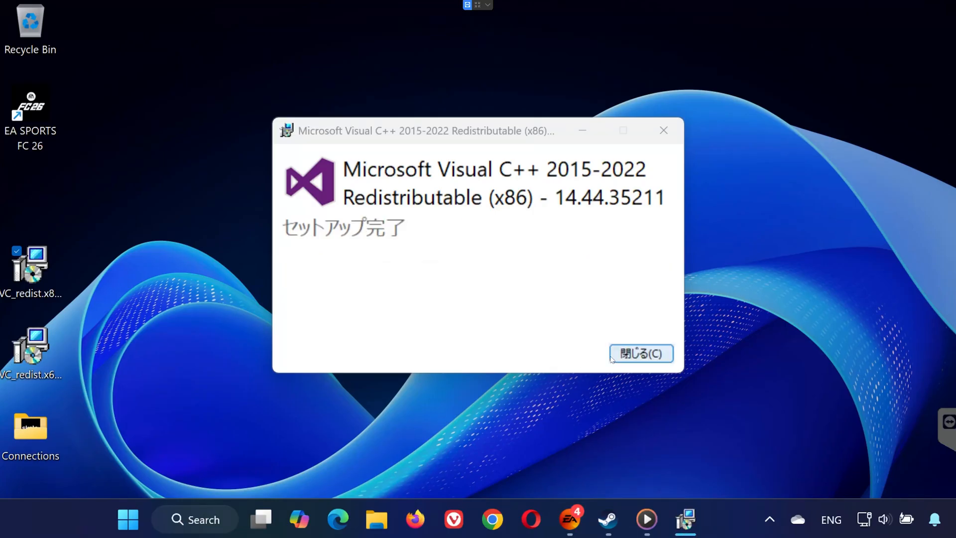
click(640, 354)
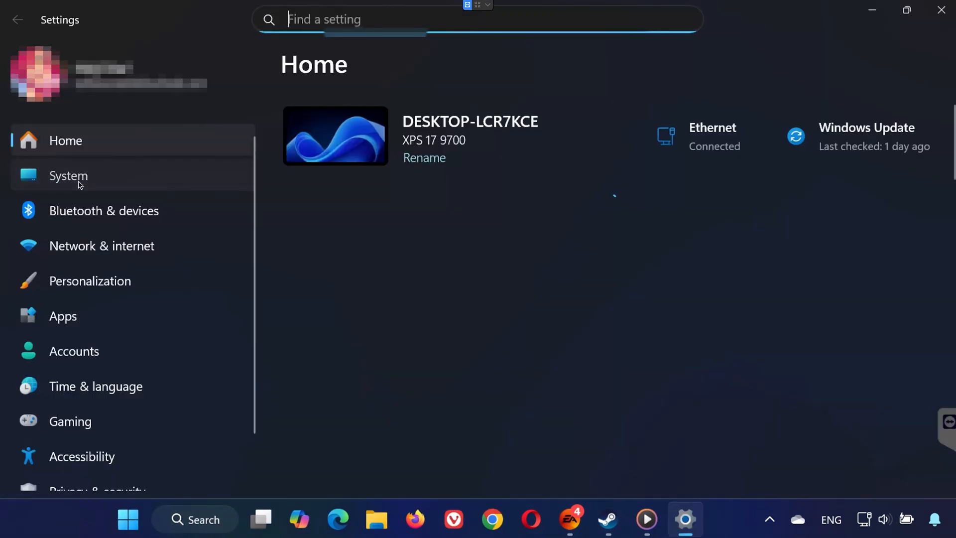
- Restart now from System > Recovery Advanced startup to reach UEFI Firmware Settings
click(68, 176)
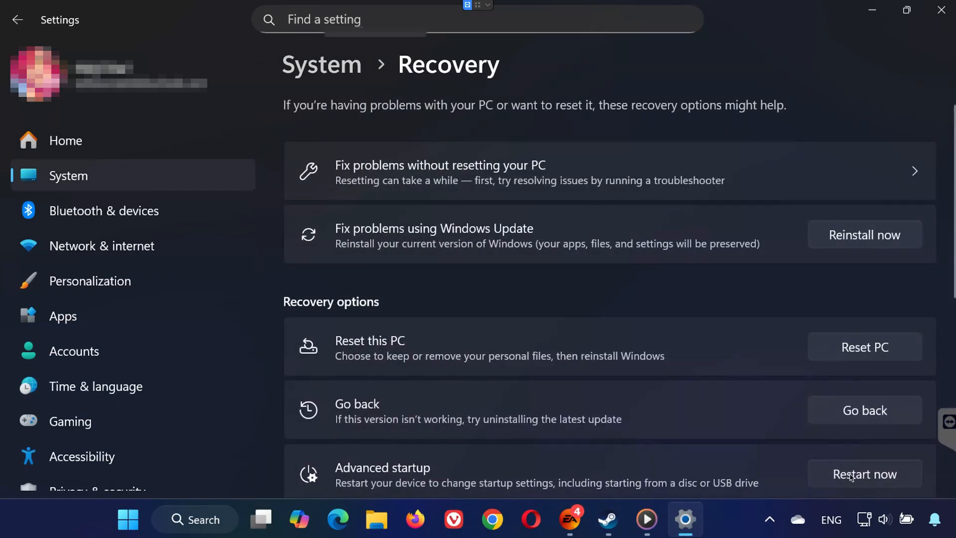
click(863, 473)
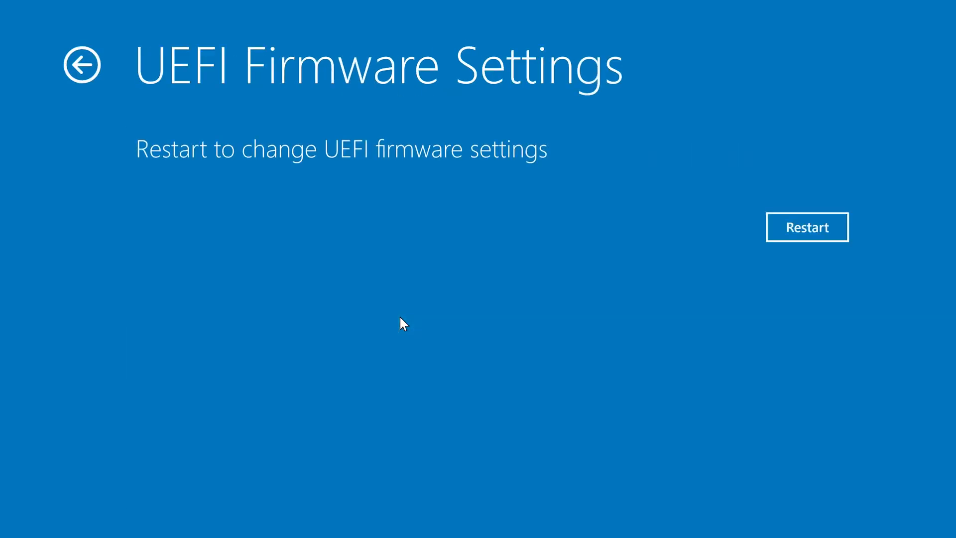
- Restart into Lenovo BIOS, check Secure Boot under Security, then PLAY EA SPORTS FC 26 in EA app
click(806, 227)
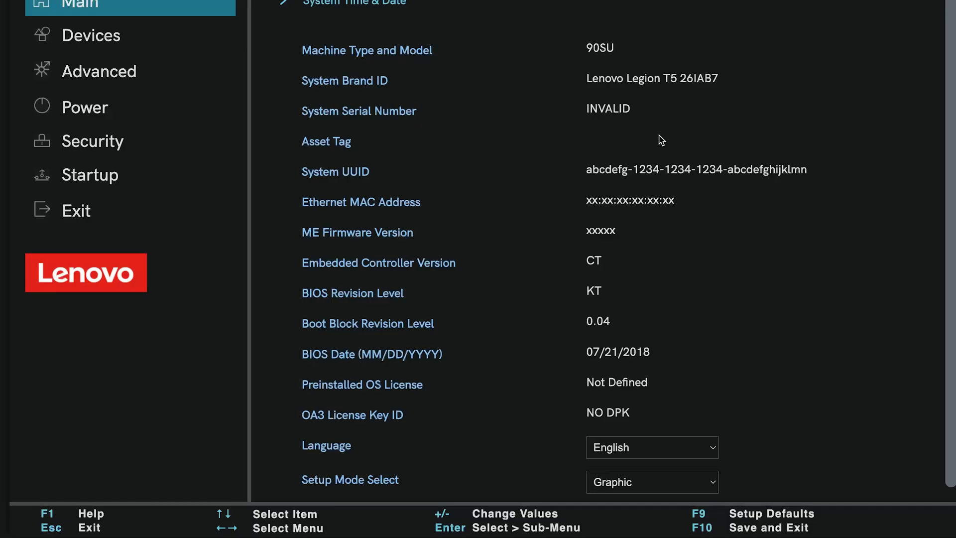
mouse_move(130, 107)
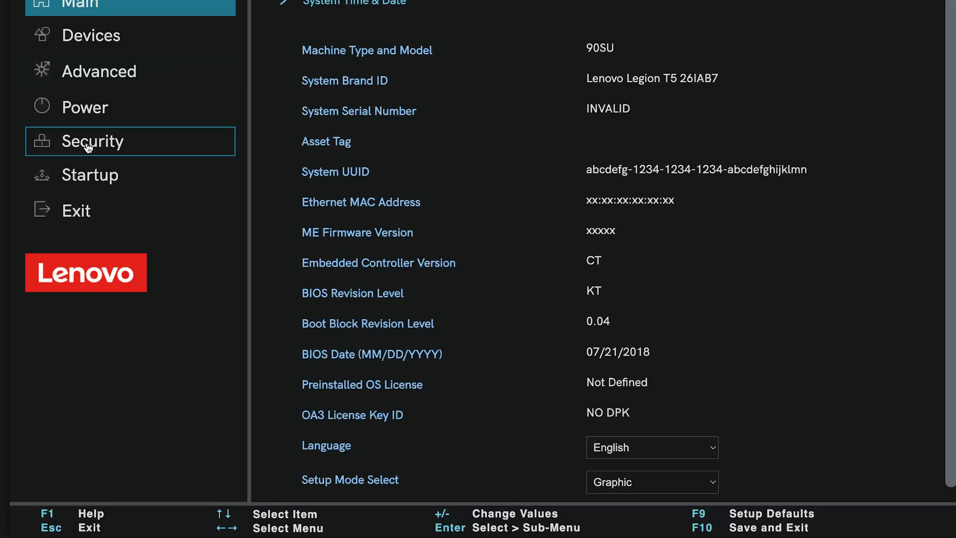
click(93, 141)
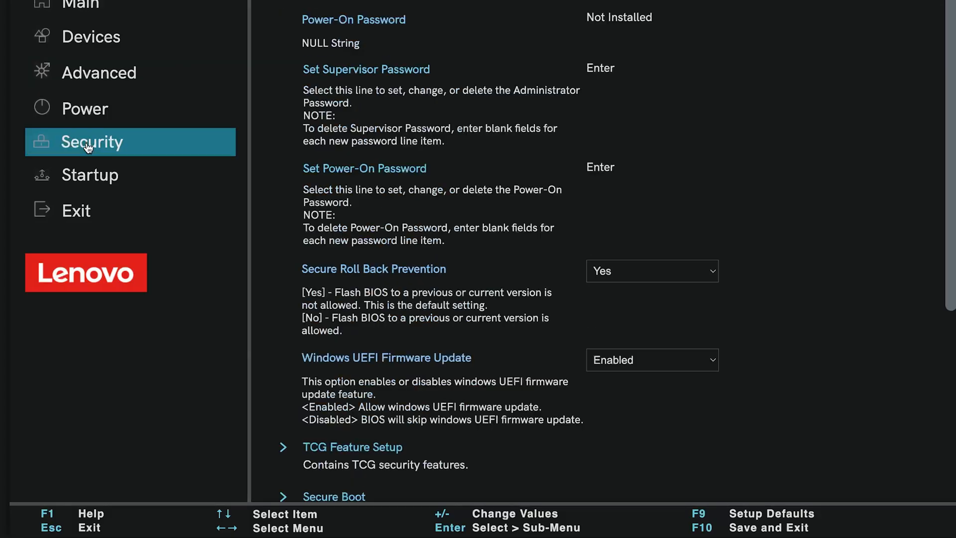
scroll(down, 3)
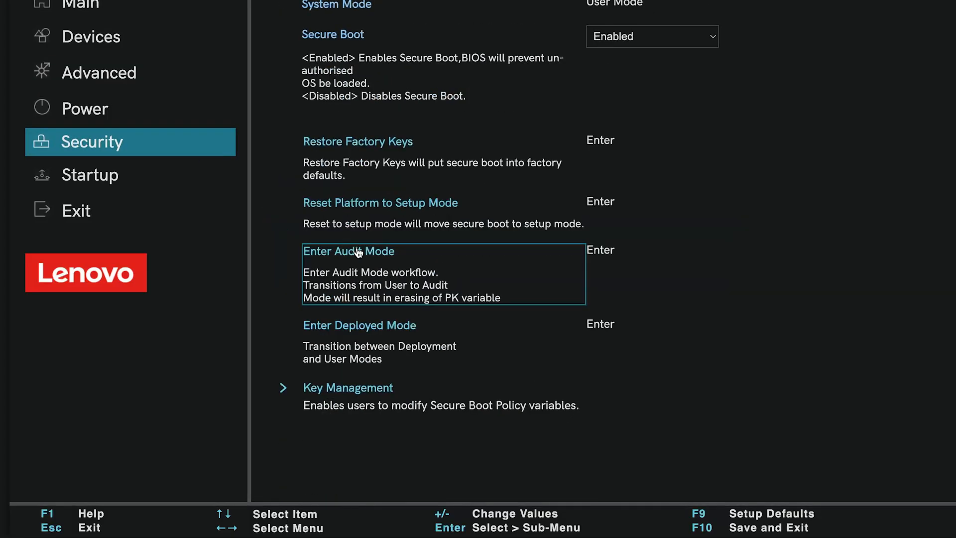
click(651, 36)
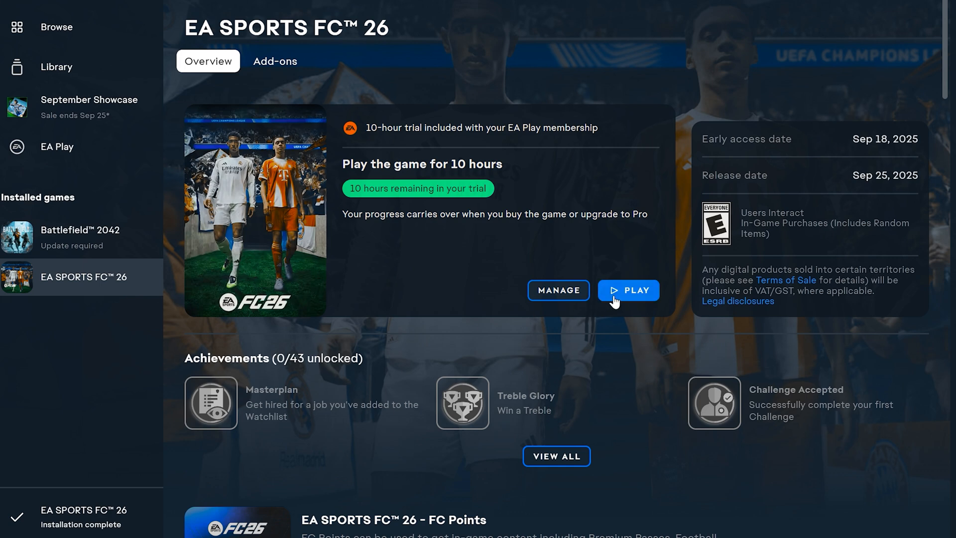
click(628, 290)
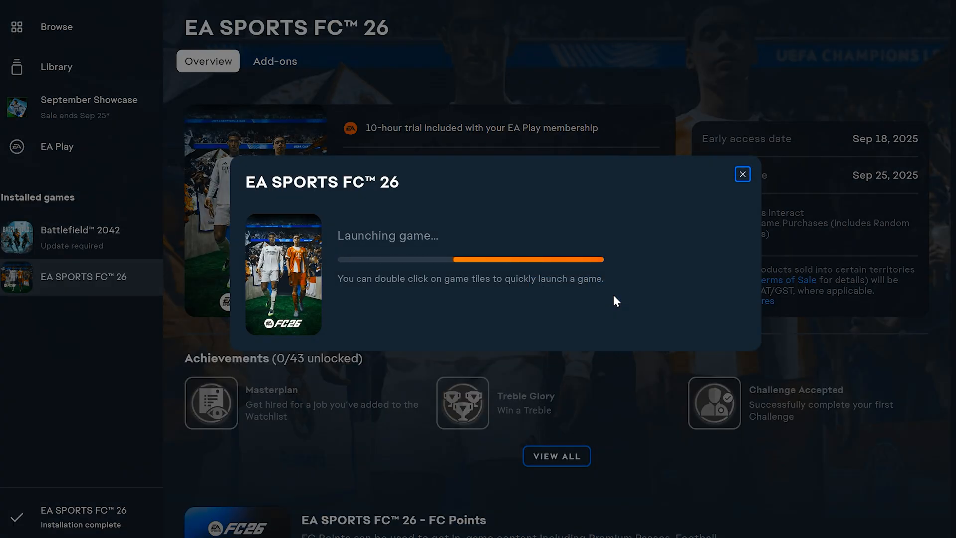